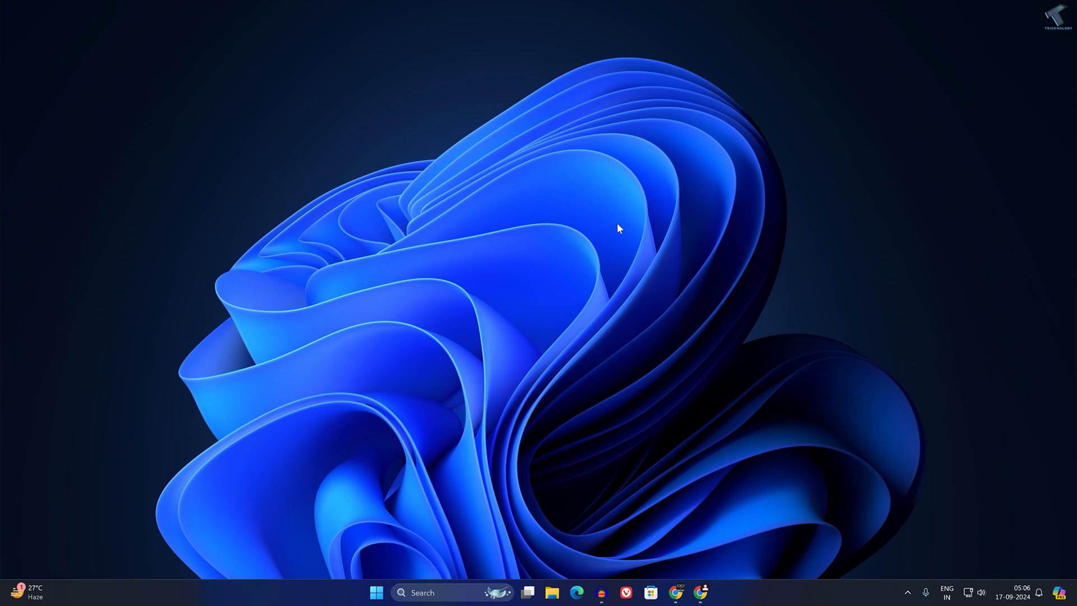
mouse_move(497, 373)
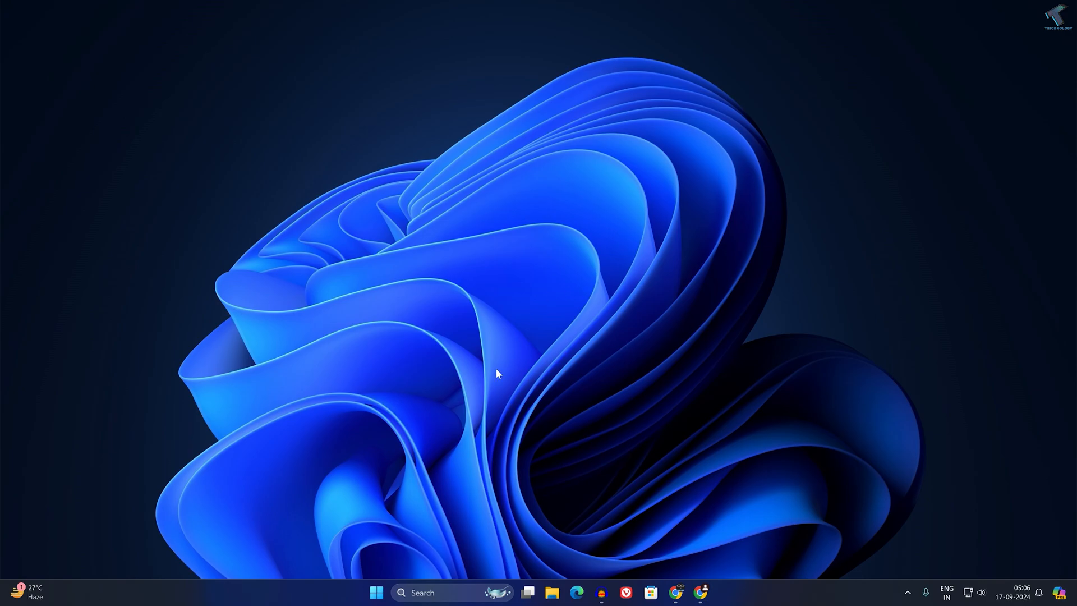
mouse_move(376, 593)
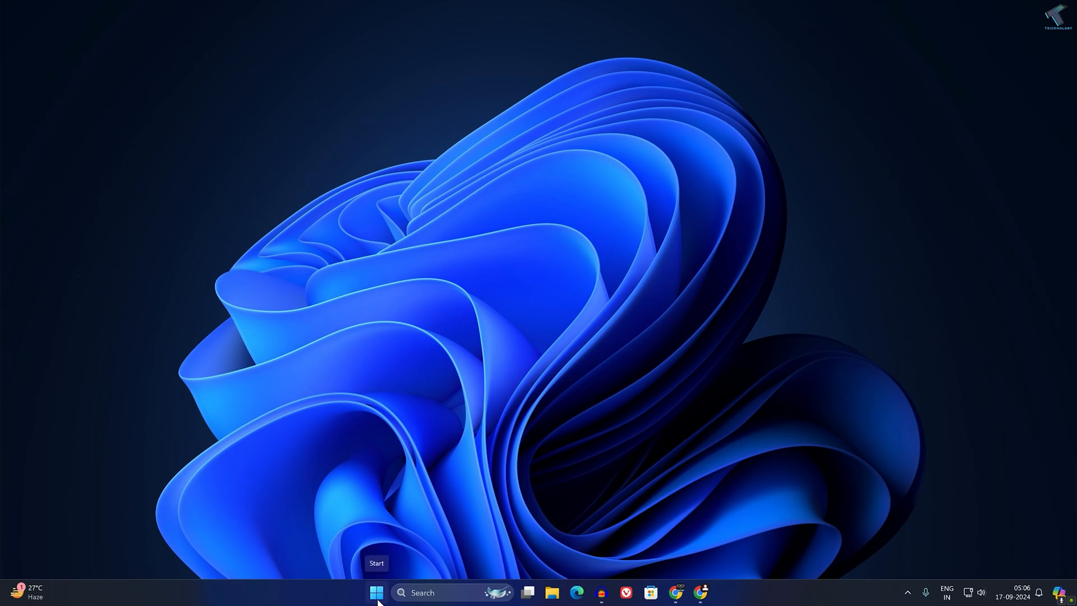
- Search 'cmd' from Start and launch Command Prompt as administrator, approving UAC
click(375, 592)
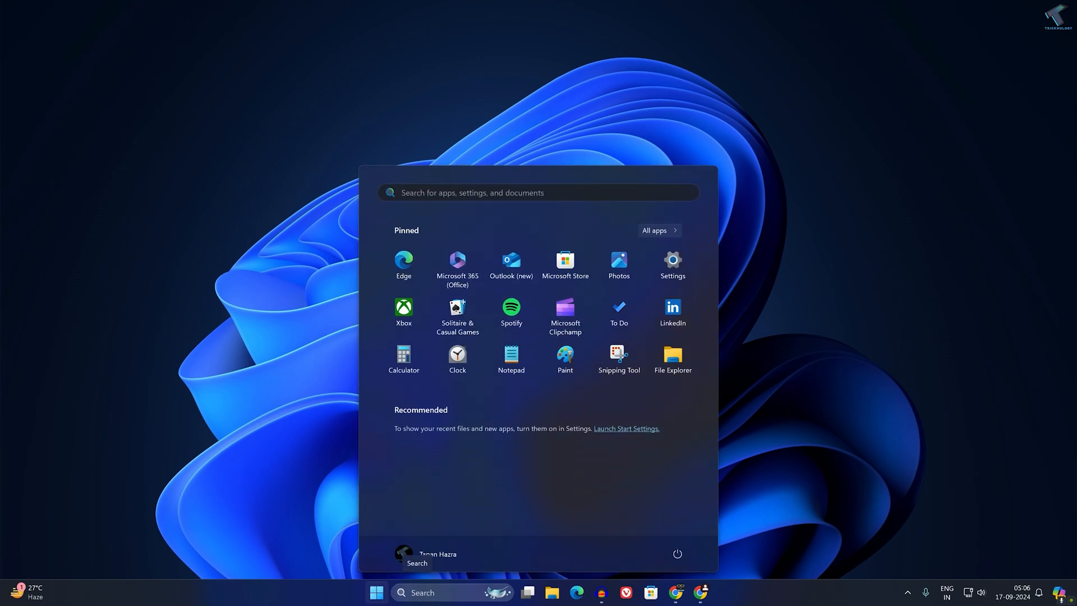
text(cmd)
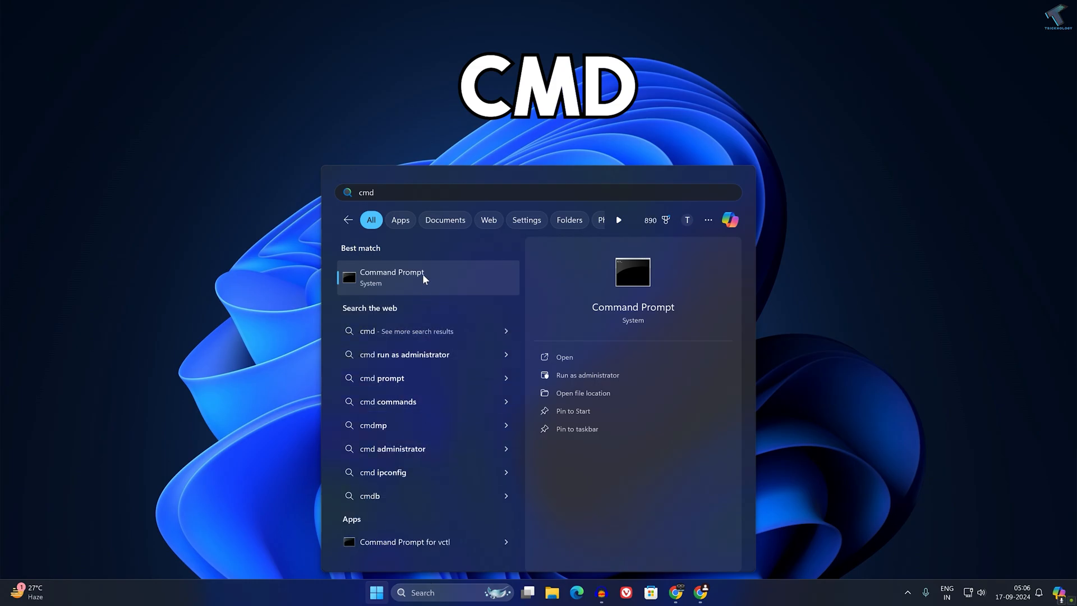
right_click(391, 276)
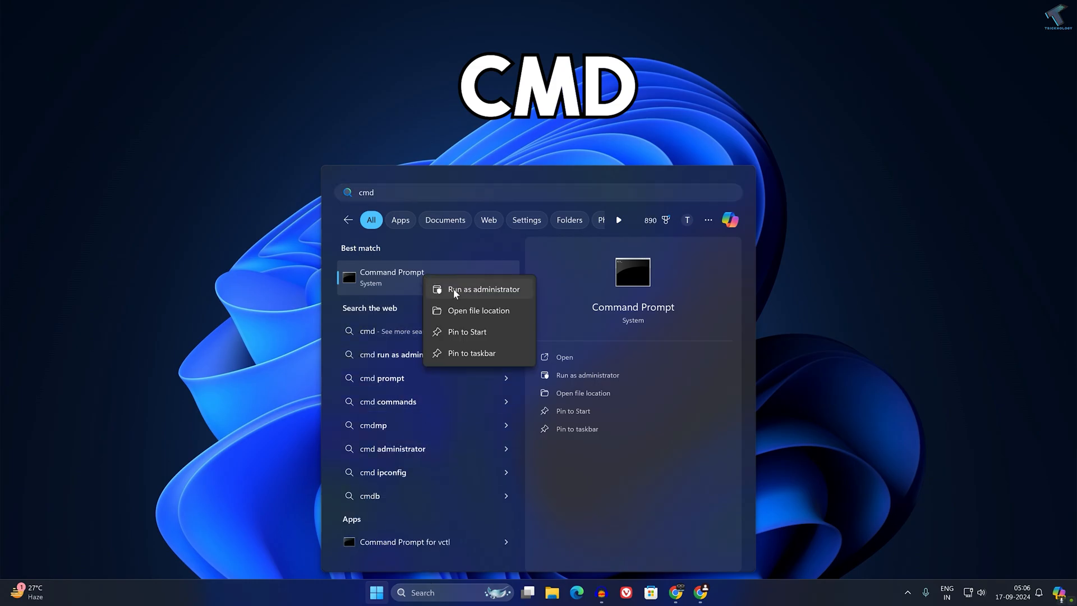
click(483, 288)
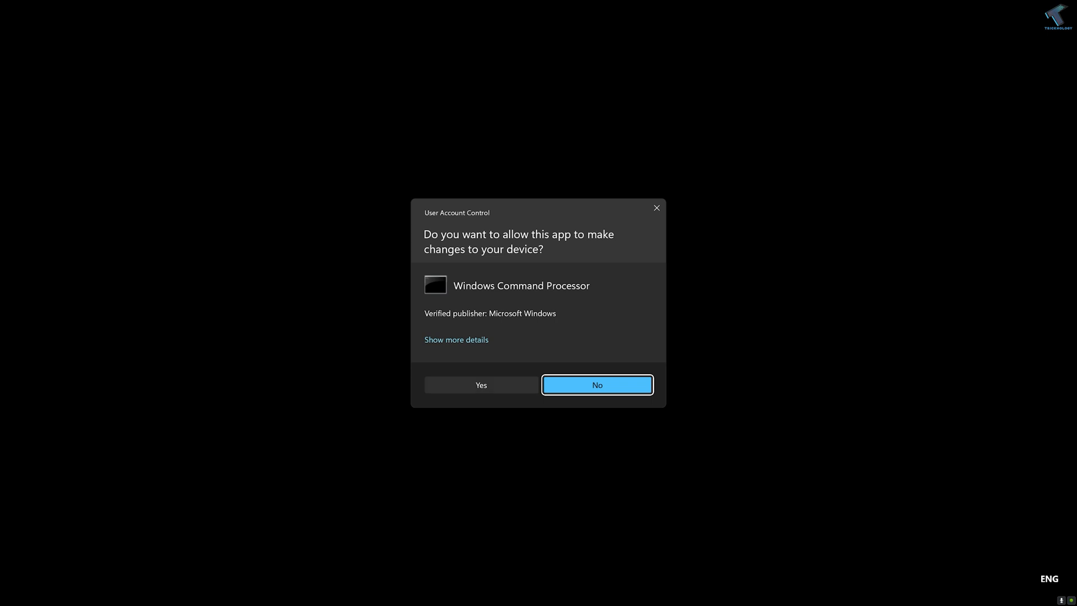
click(480, 384)
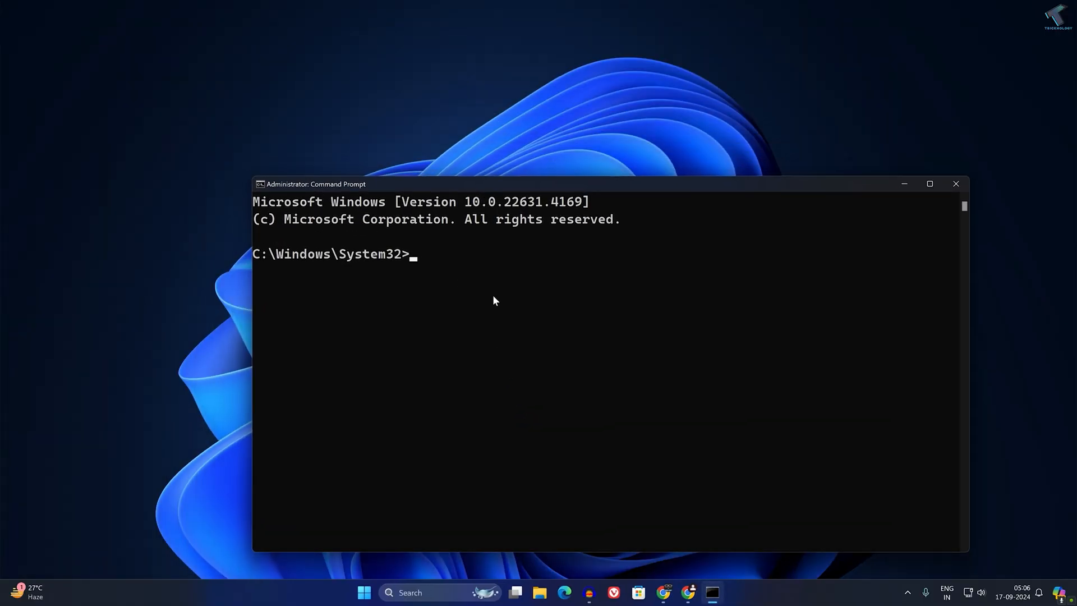
- Type 'winsat disk -drive' and confirm in This PC that the USB drive is G
text(winsat d)
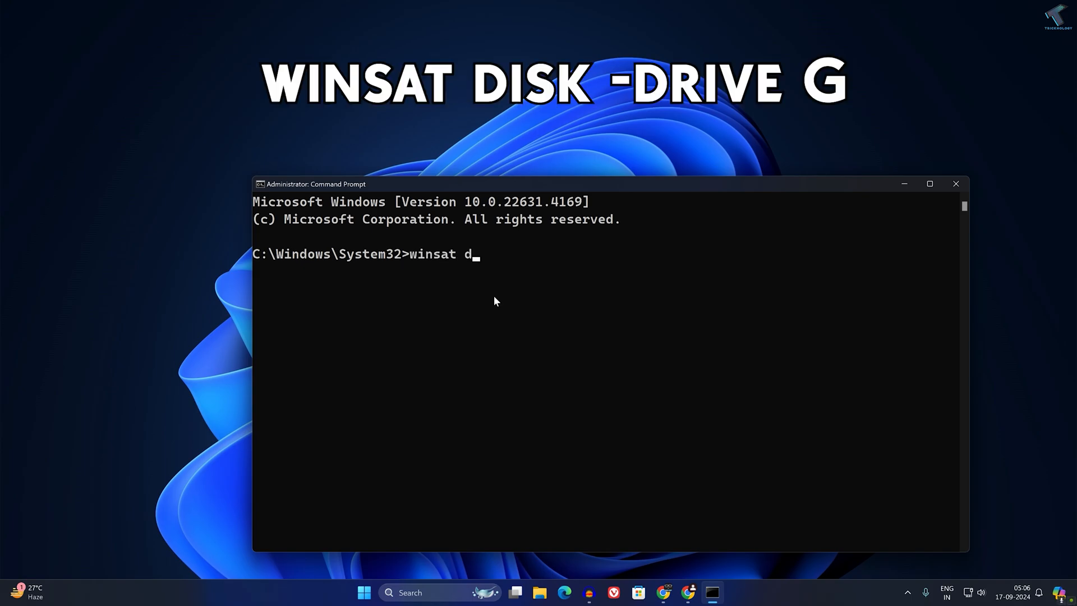
text(isk)
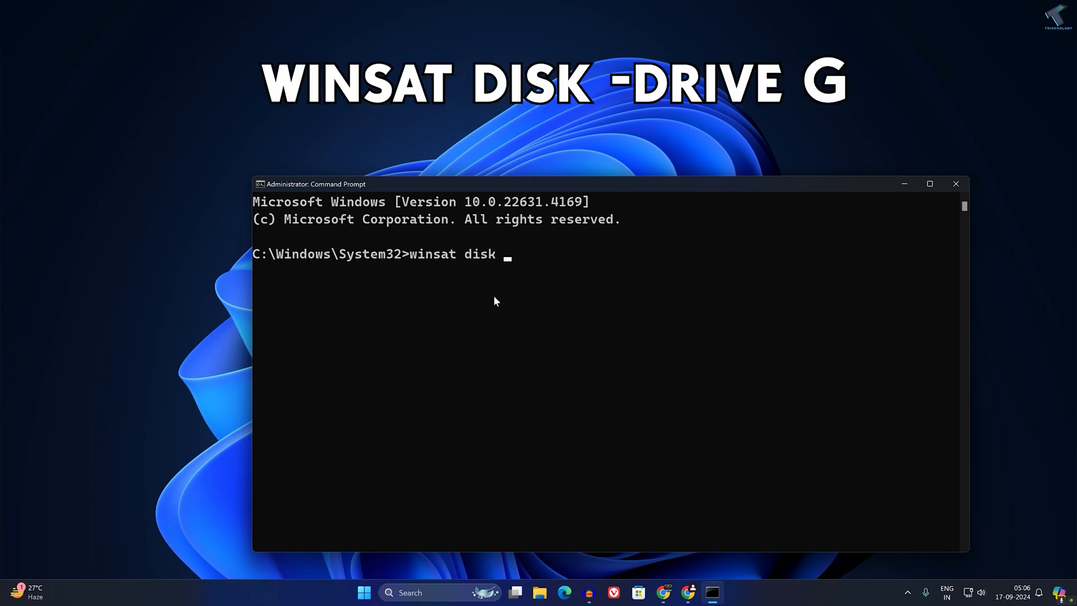
text(-drive)
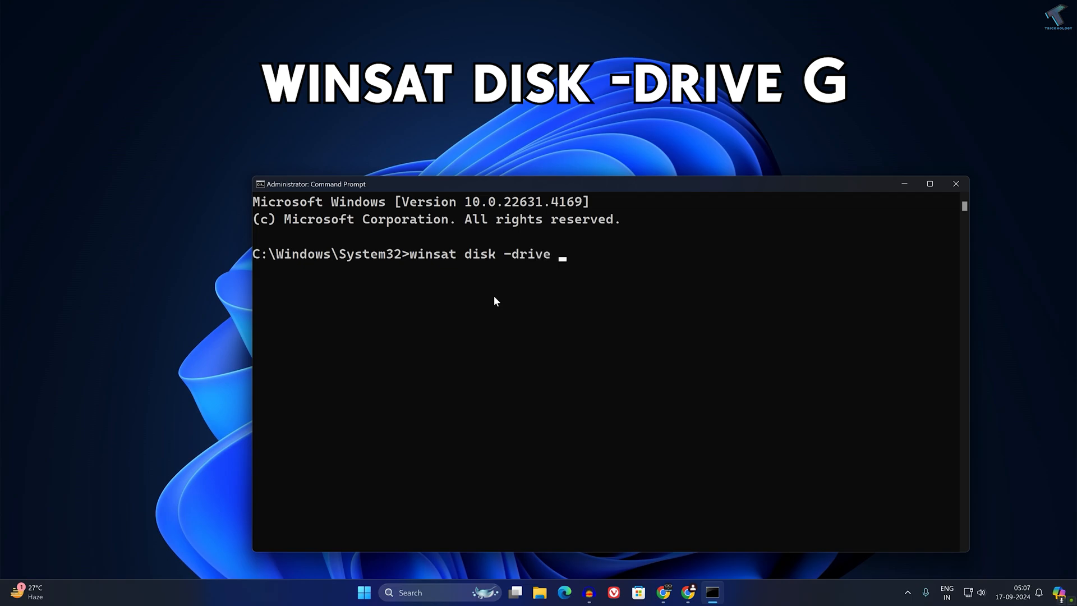
mouse_move(560, 254)
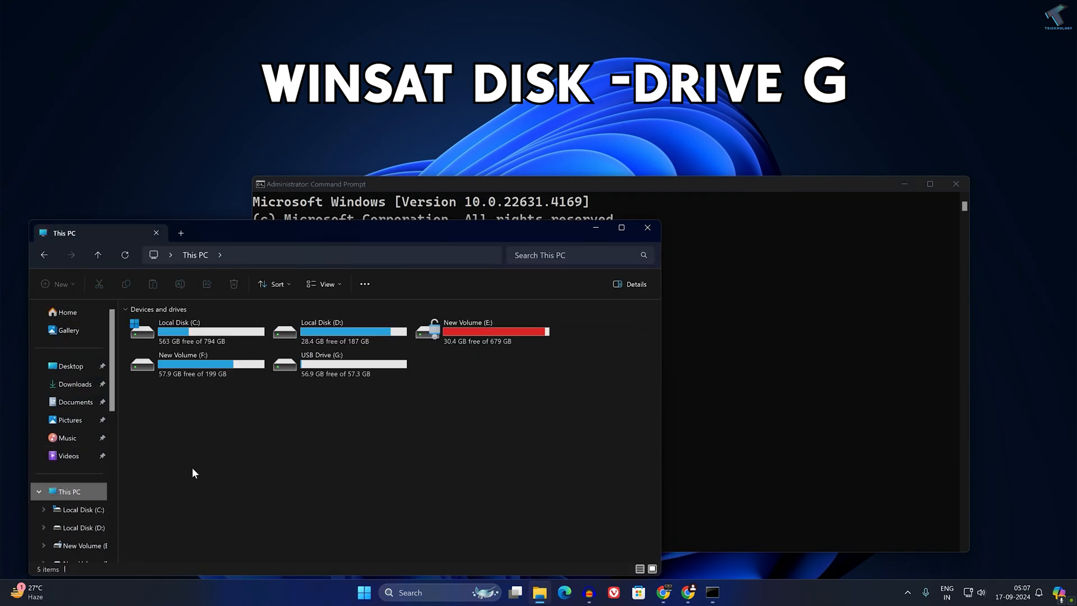
click(337, 364)
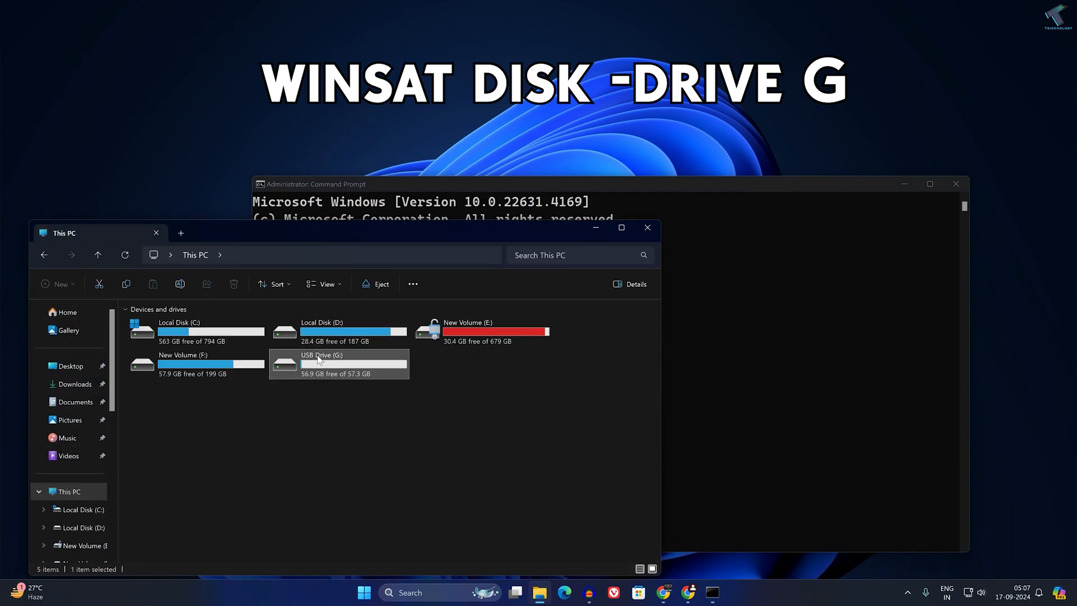
mouse_move(336, 356)
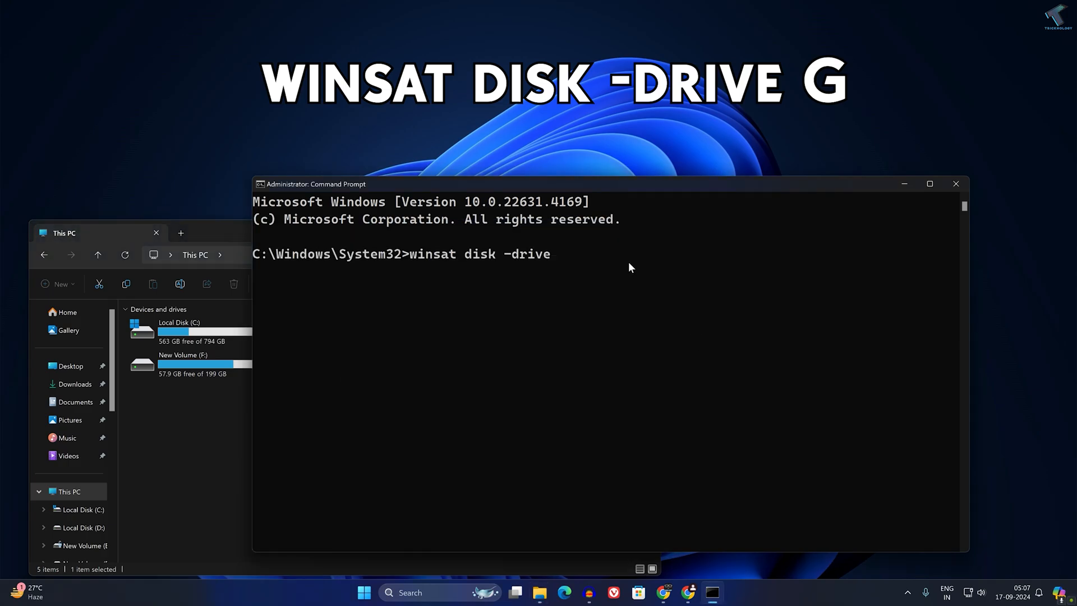
- Run 'winsat disk -drive G' to assess the USB drive's speed
text(G)
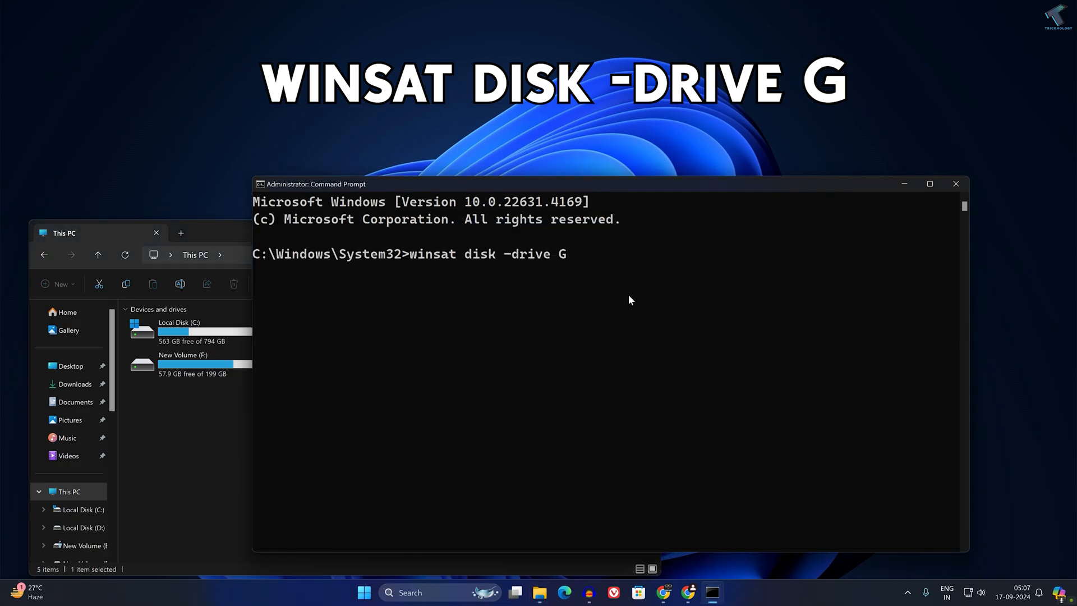
key(Enter)
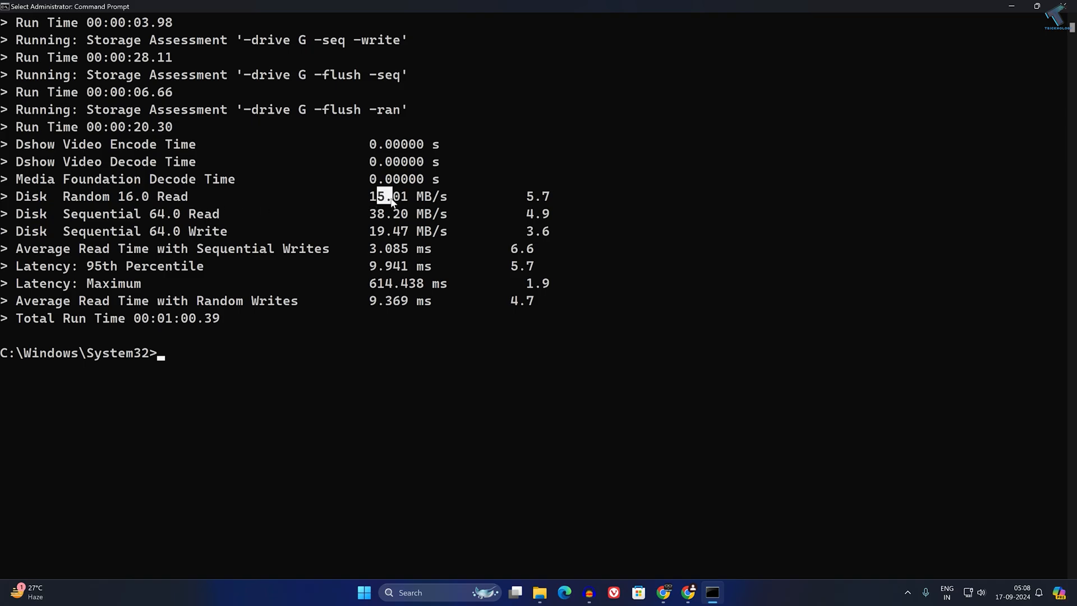
- Highlight the Disk Sequential 64.0 Read (38.20 MB/s) and Write (19.47 MB/s) lines
drag(392, 196, 450, 195)
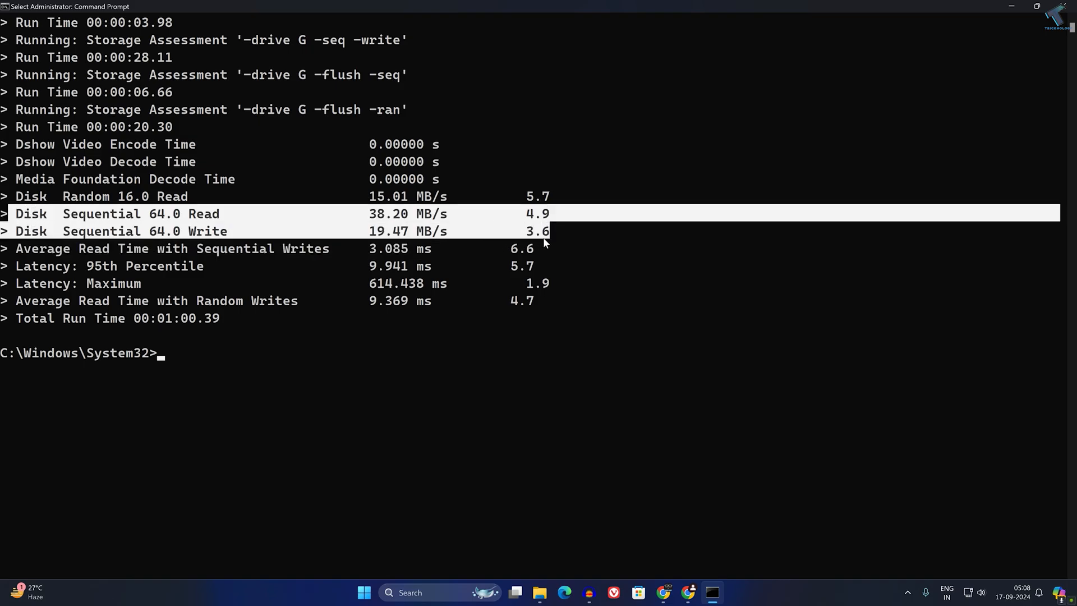
mouse_move(332, 236)
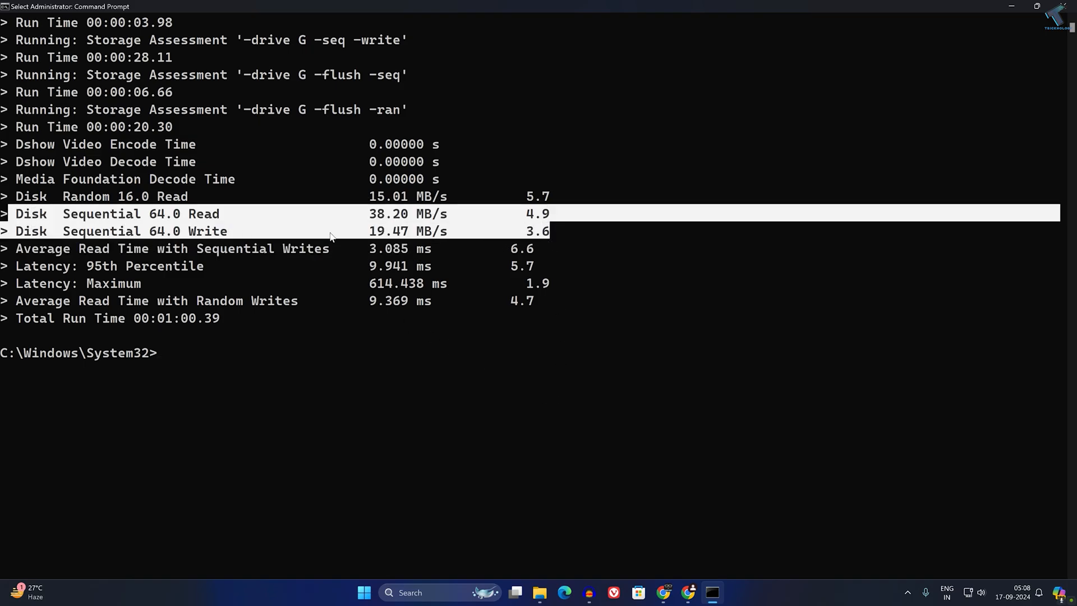